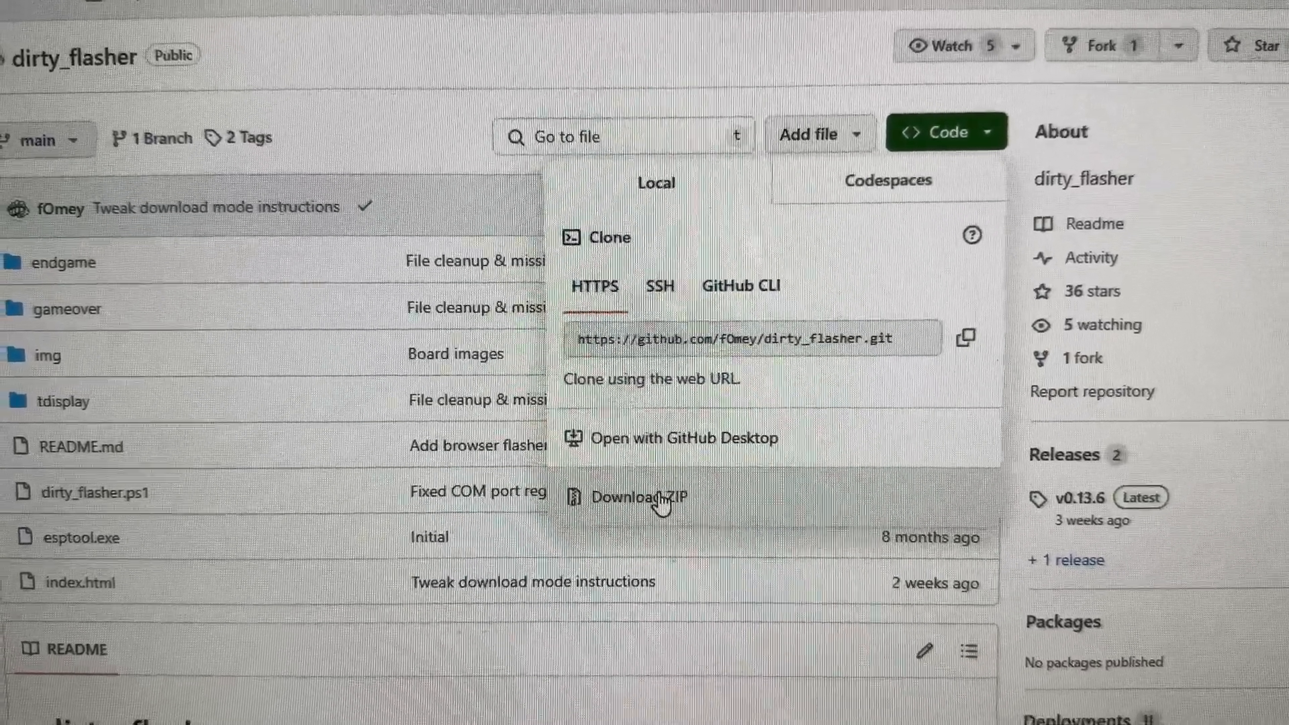
Show the downloaded dirty_flasher ZIP archive in the Downloads folder
scroll(down, 3)
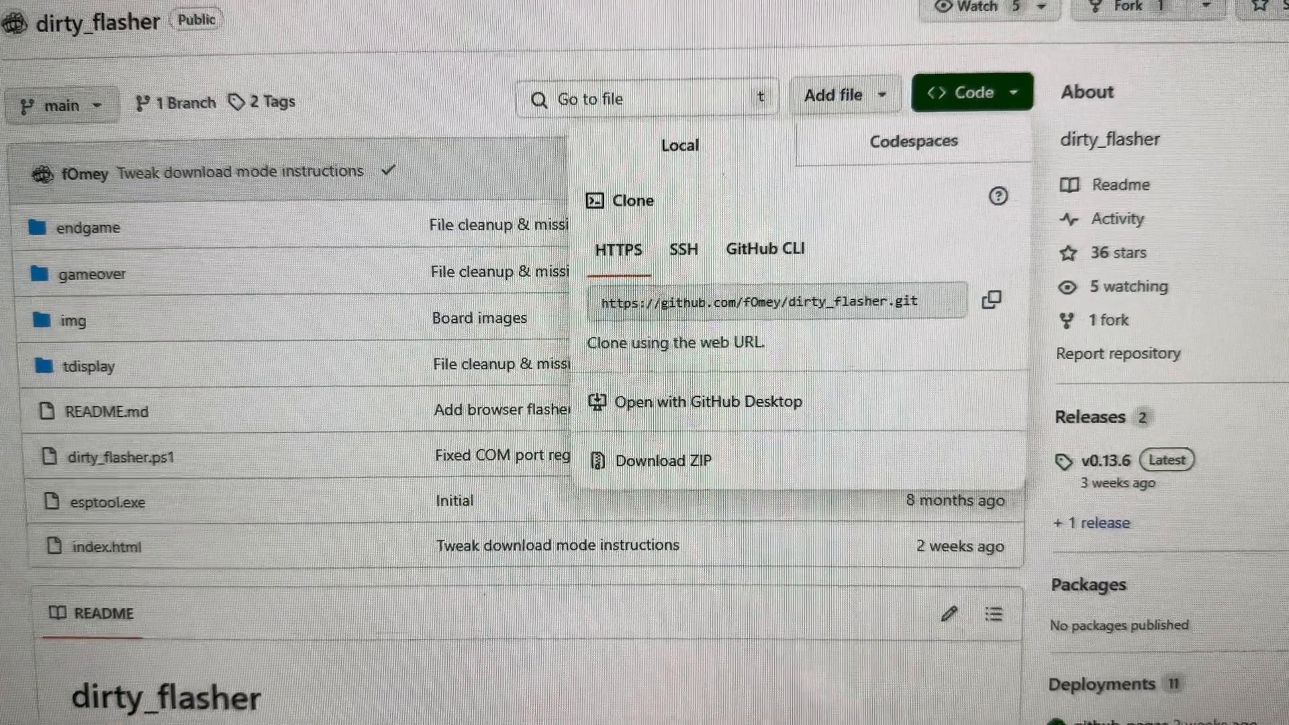
click(659, 459)
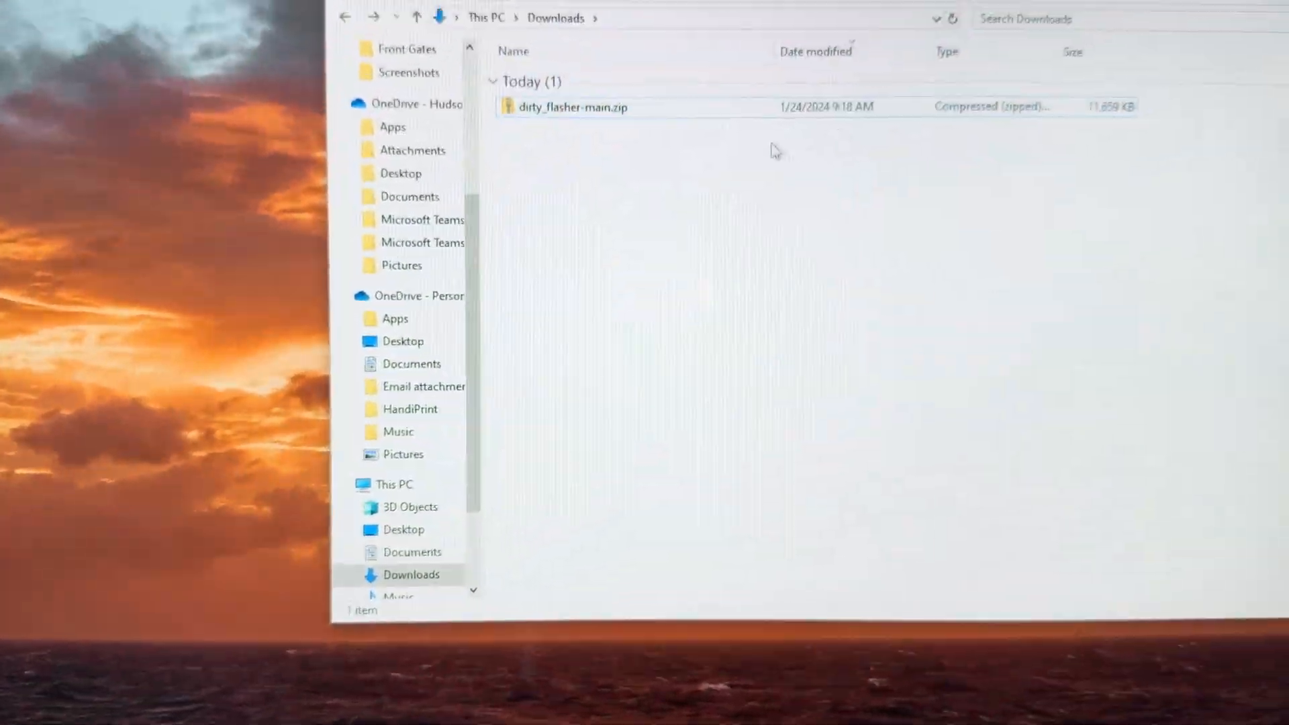
Extract dirty_flasher-main.zip into a dirty_flasher-main folder in Downloads
click(574, 108)
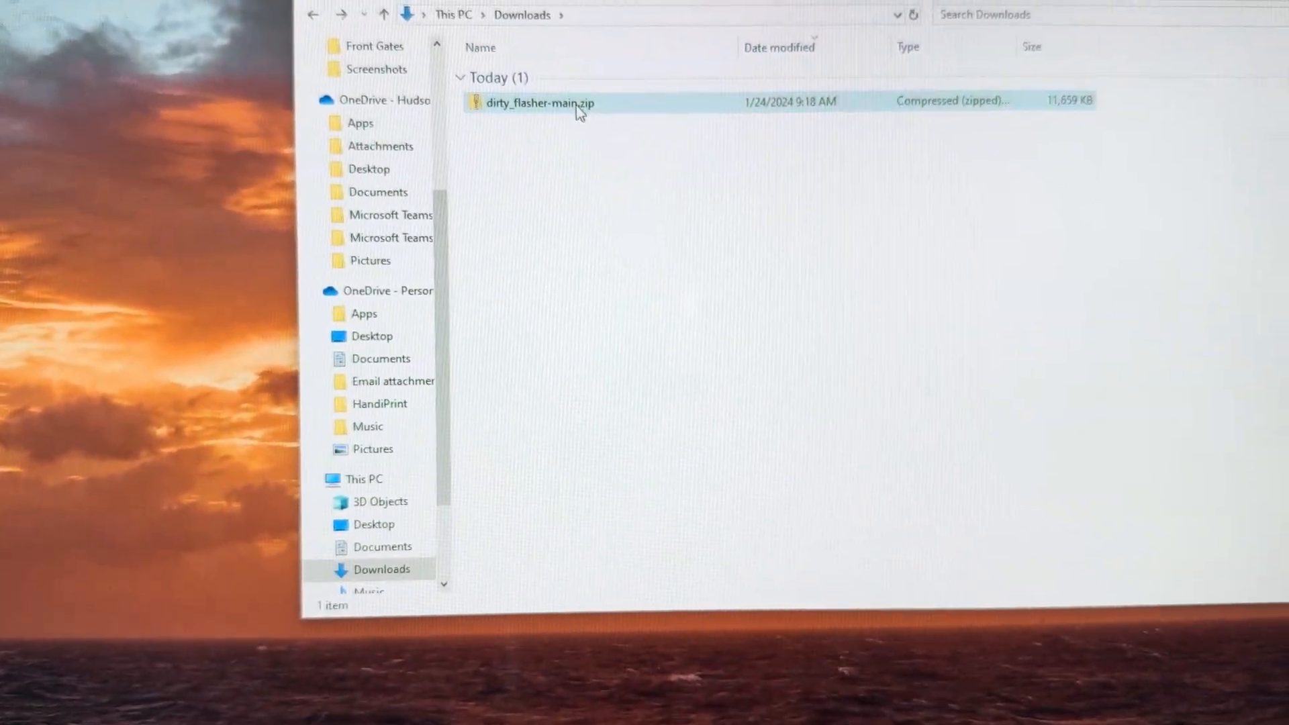
right_click(540, 103)
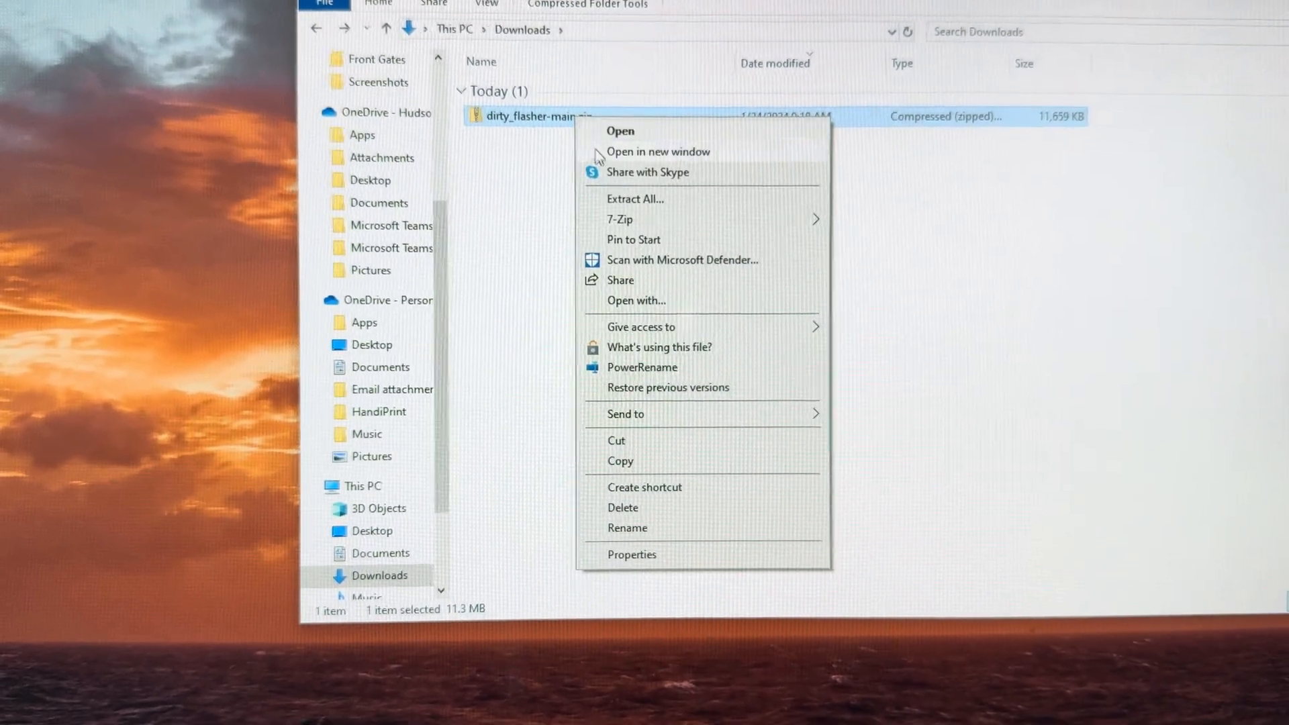
click(635, 198)
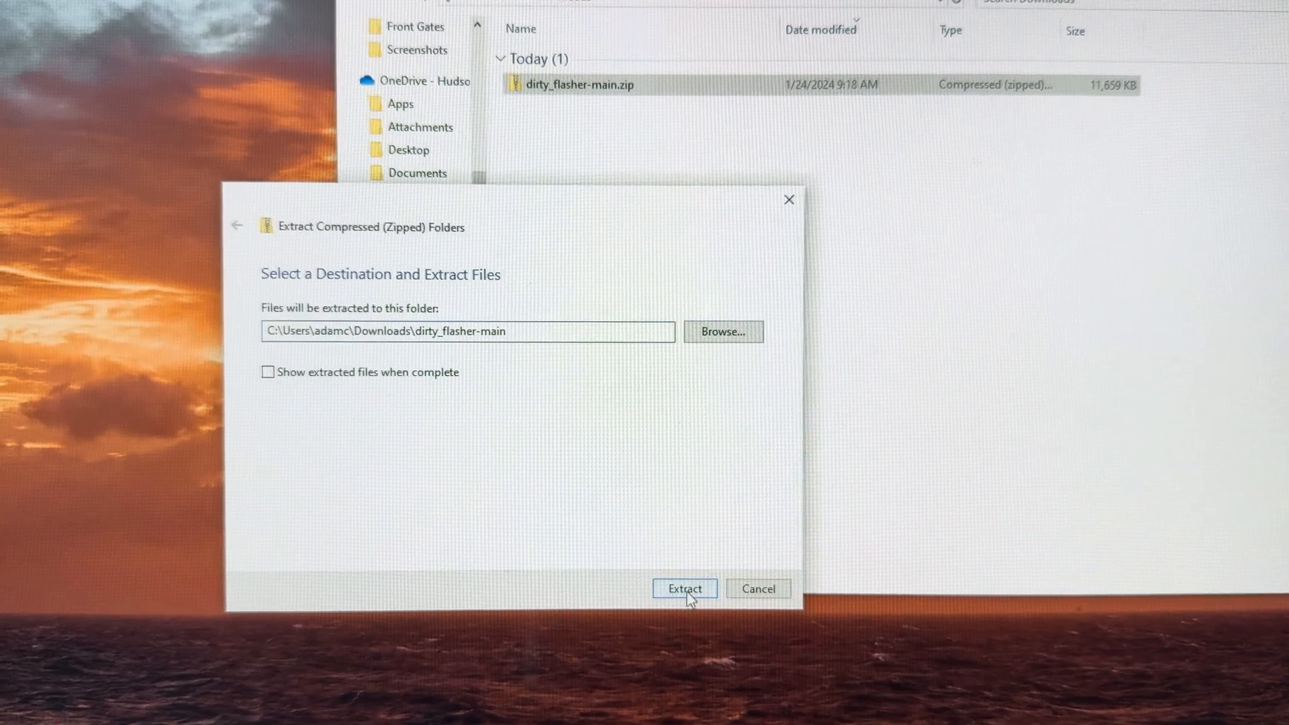
click(684, 588)
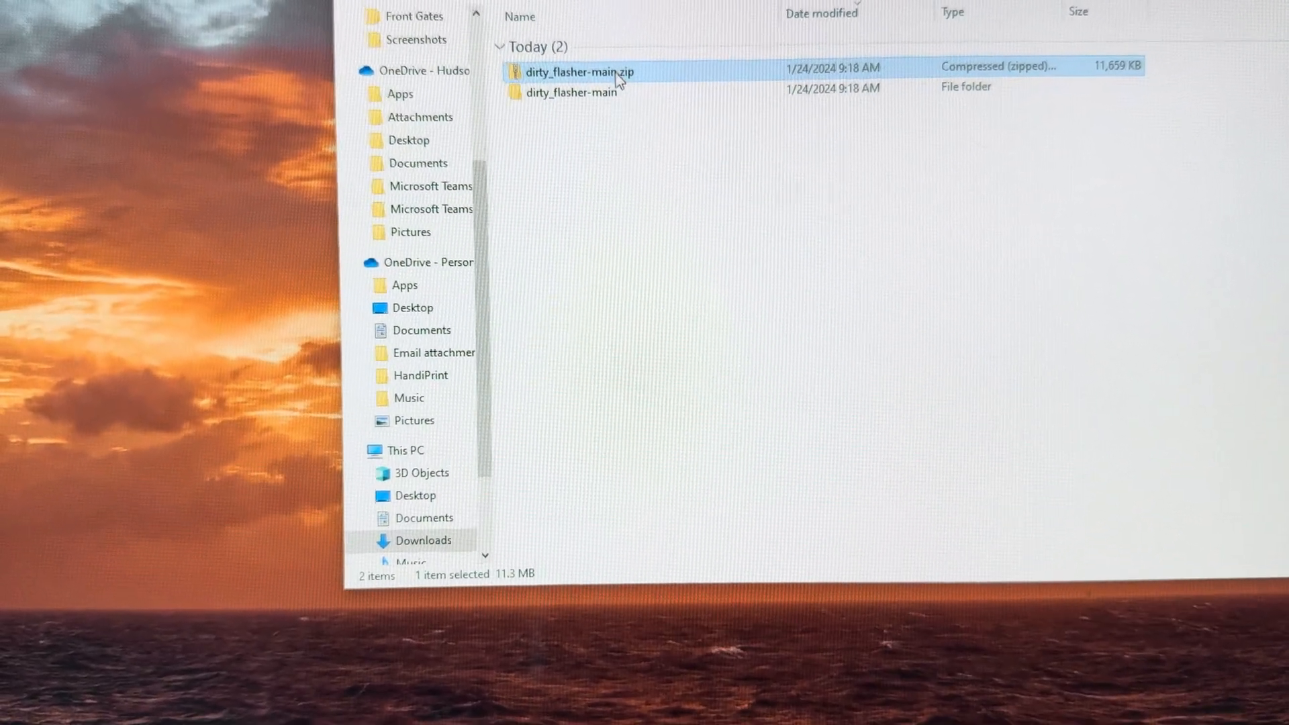
Delete the original dirty_flasher-main.zip archive from Downloads
right_click(578, 71)
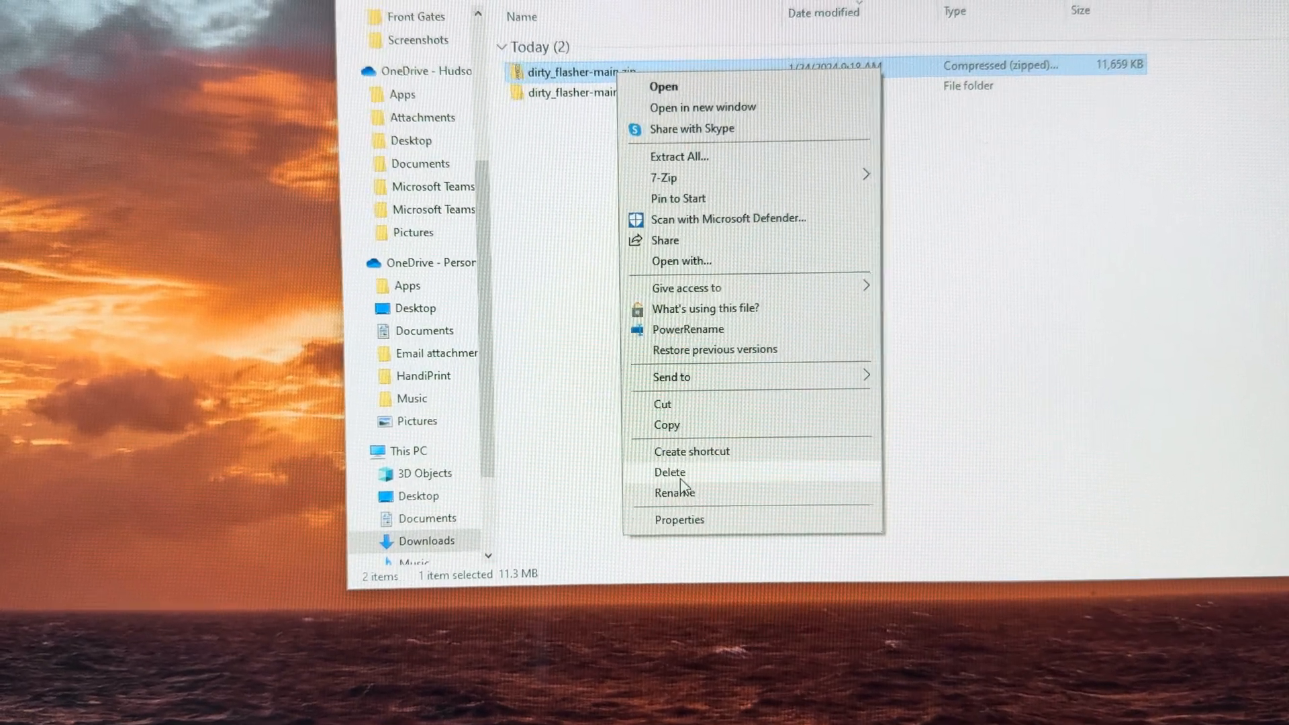
click(668, 471)
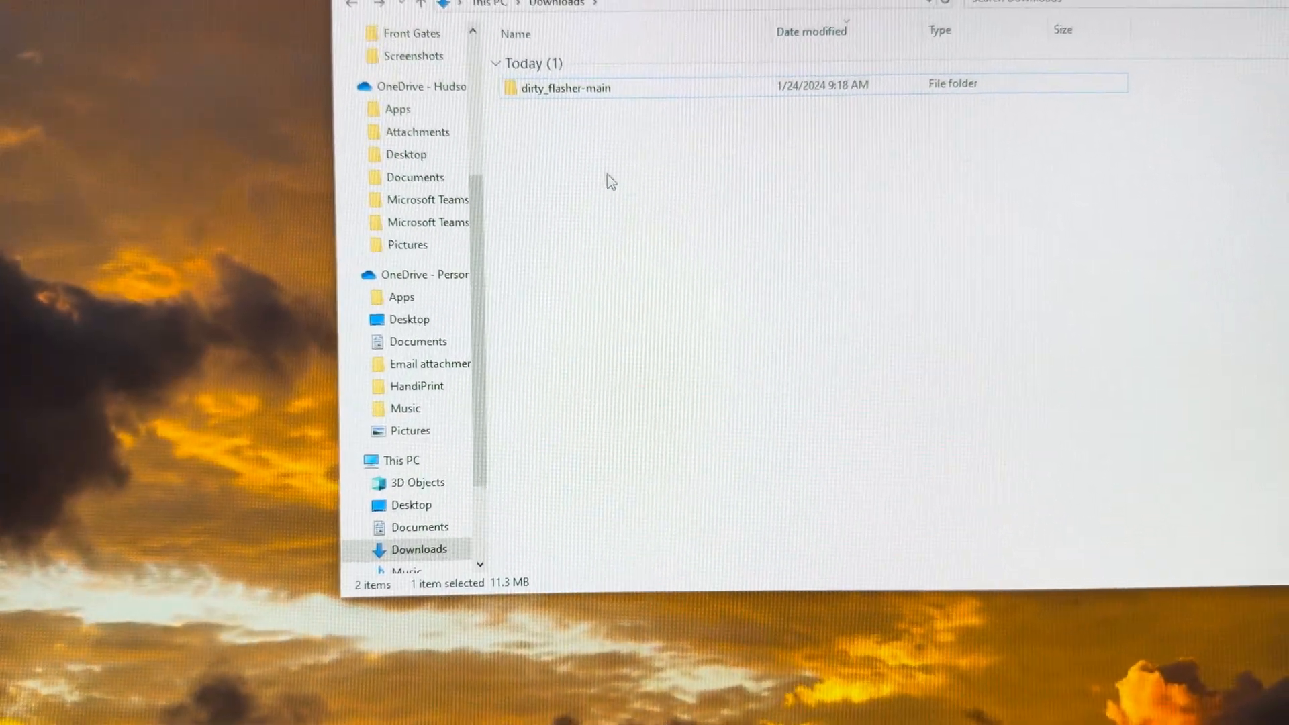
Browse into the nested dirty_flasher-main folder with the endgame, gameover, img and tdisplay folders
double_click(567, 88)
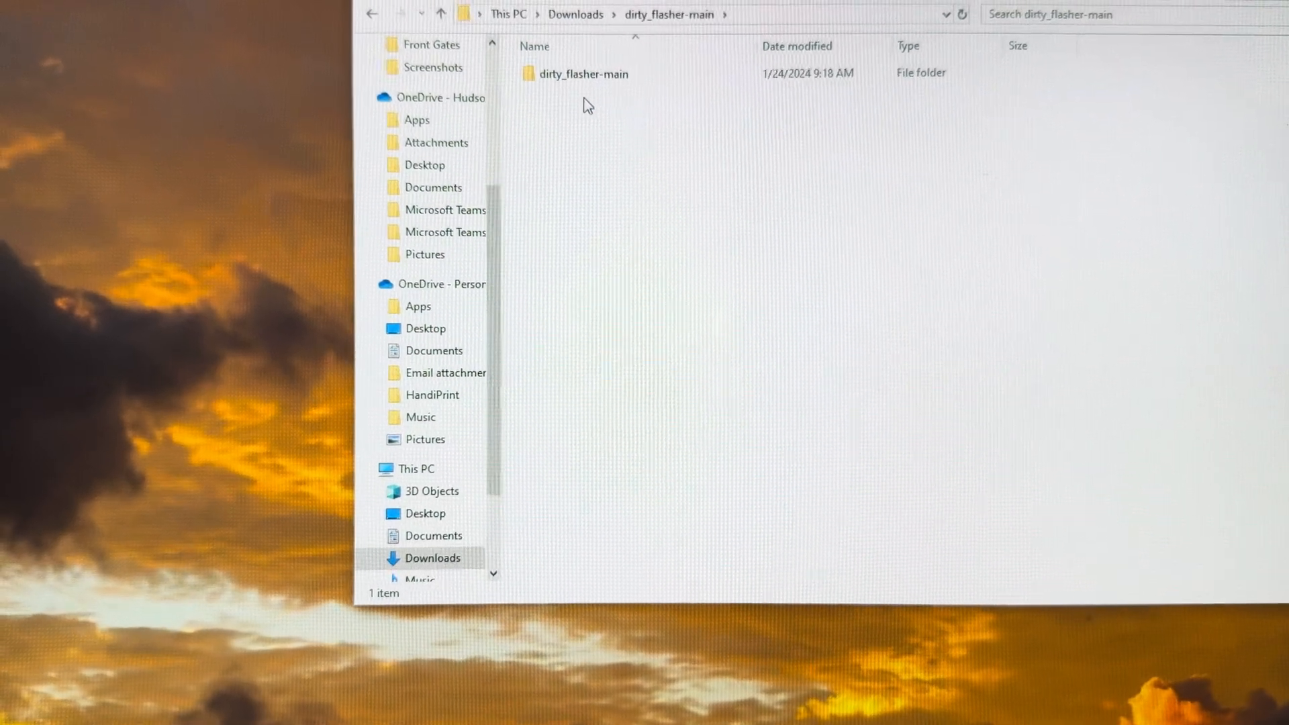
double_click(583, 72)
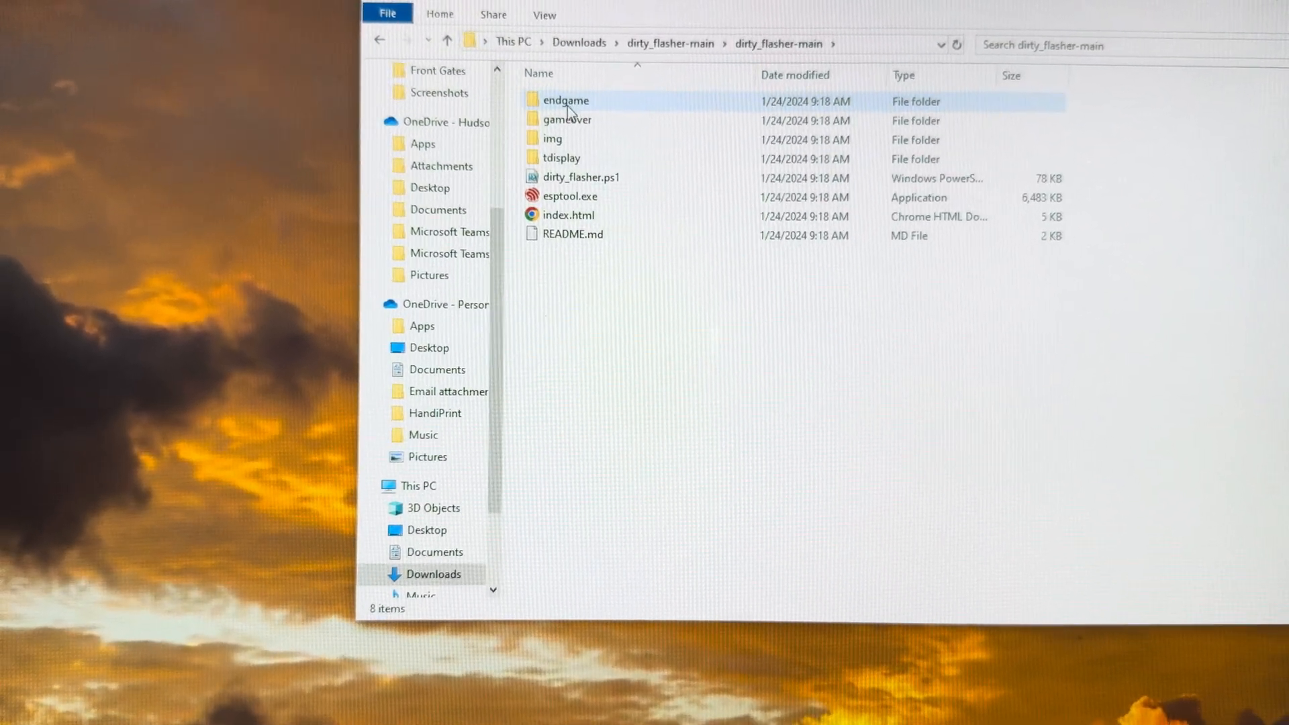
click(572, 118)
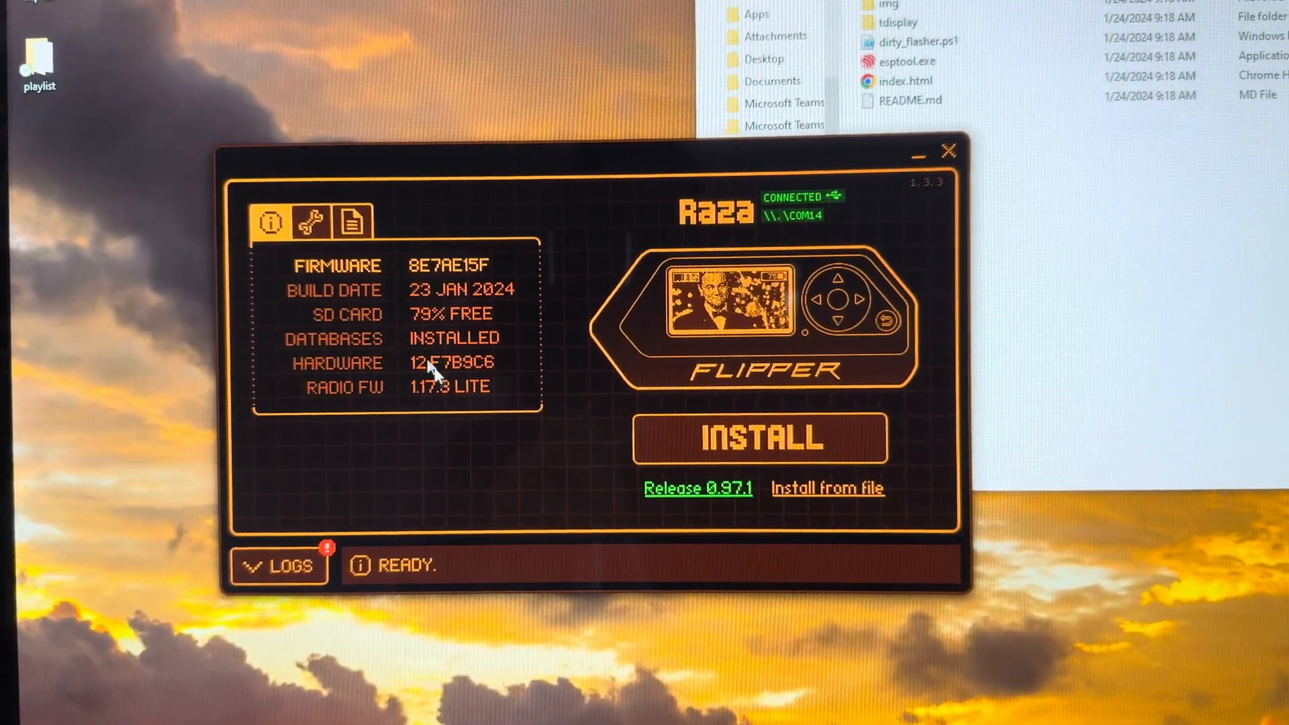
Browse the Flipper's file manager to SD Card/apps_data/esp_flasher
click(353, 220)
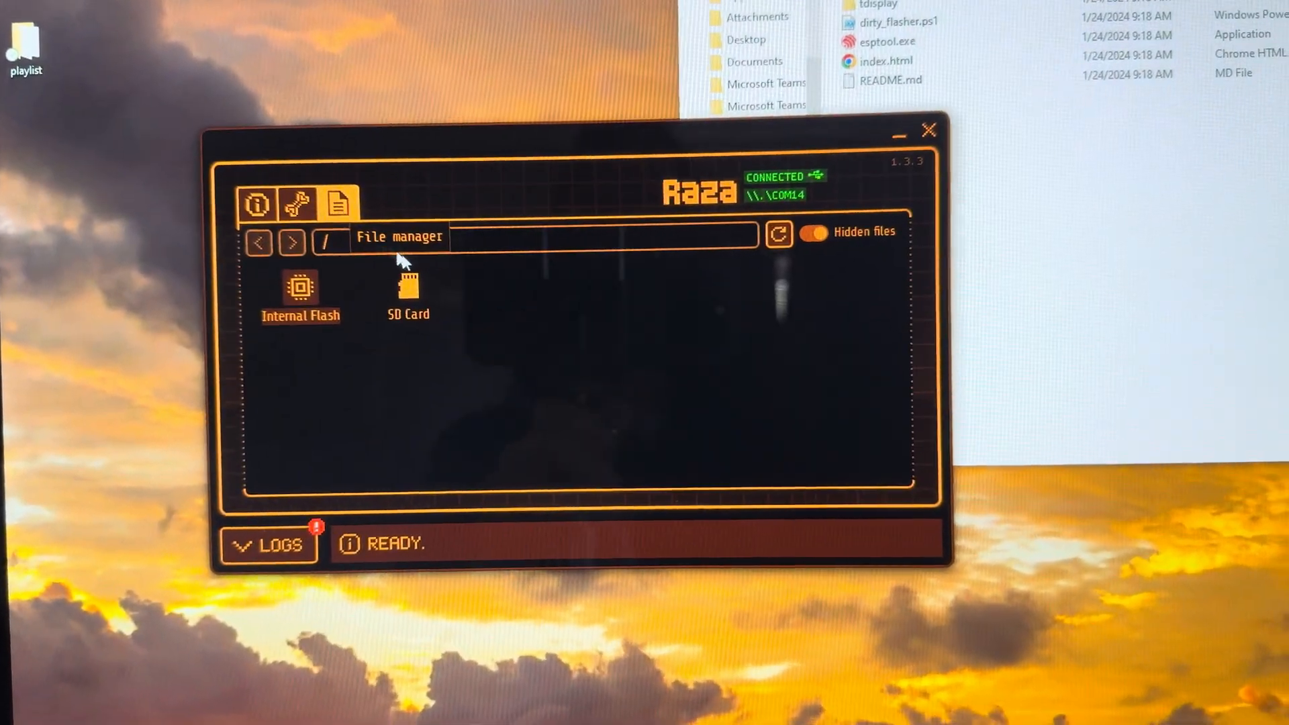
double_click(408, 295)
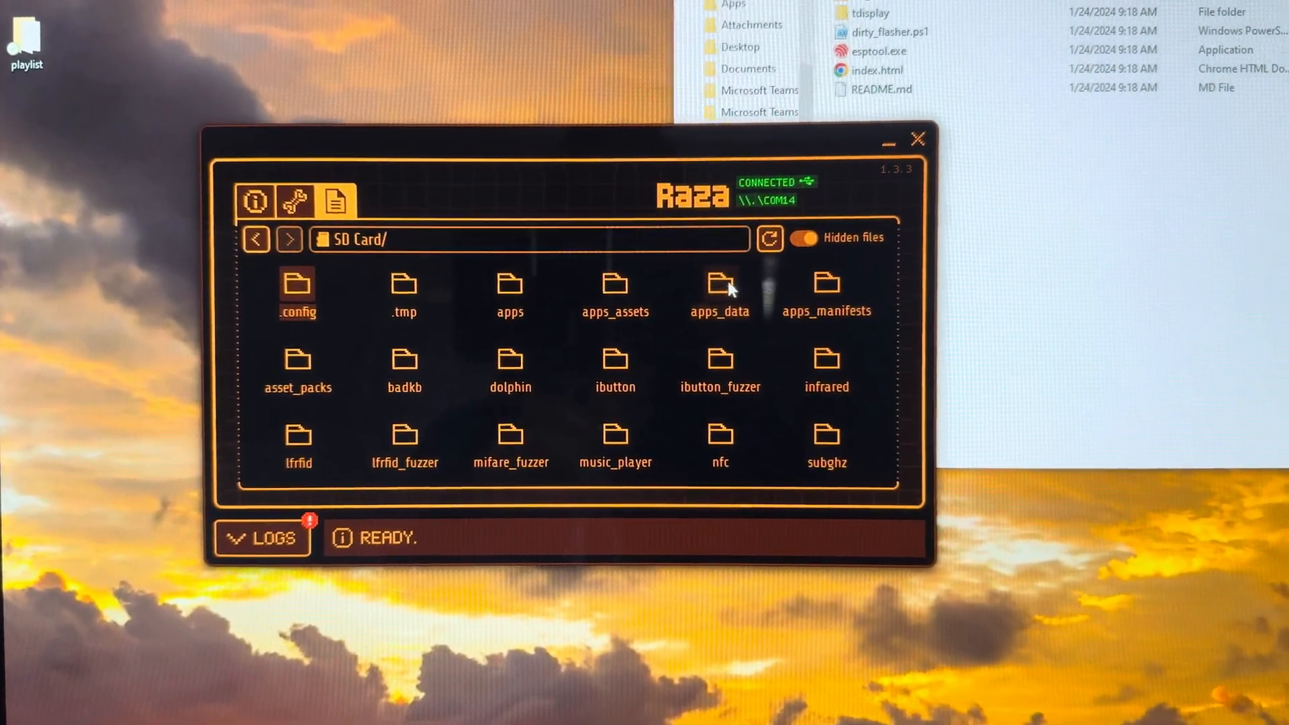
double_click(719, 283)
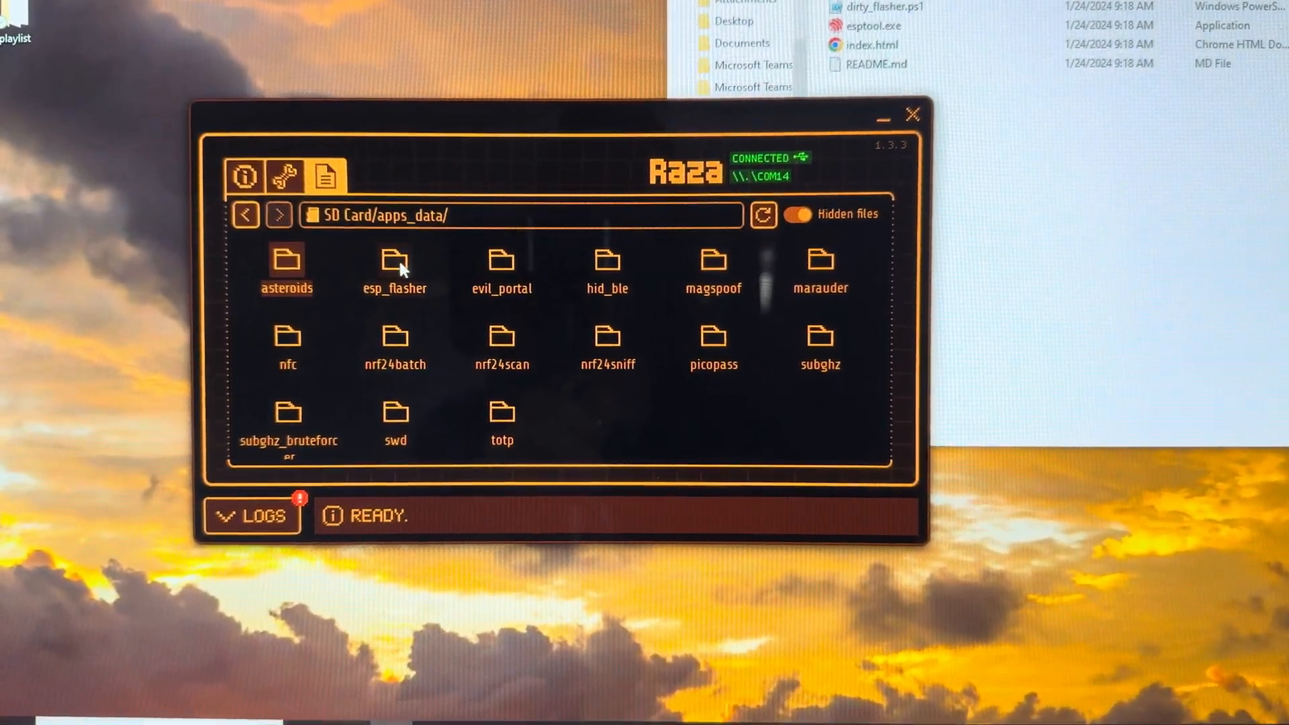
double_click(394, 264)
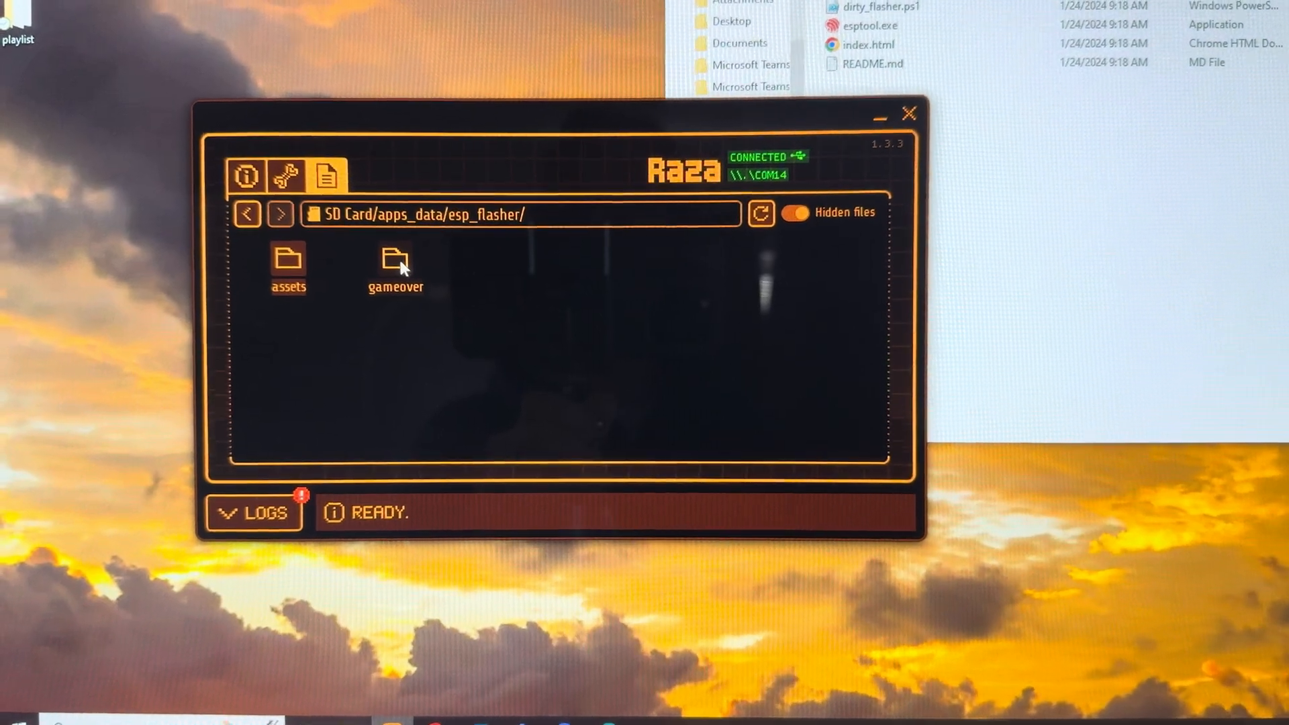
Delete the old gameover folder from esp_flasher on the SD card
right_click(395, 263)
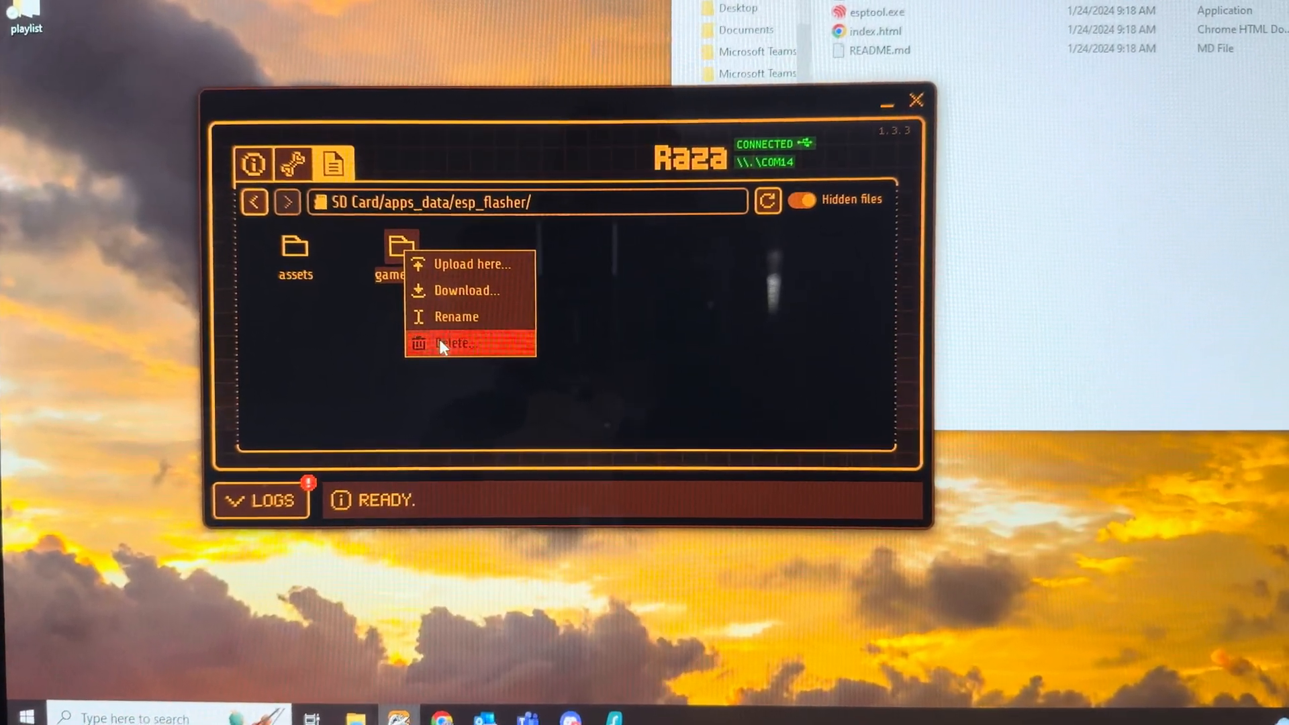
click(451, 343)
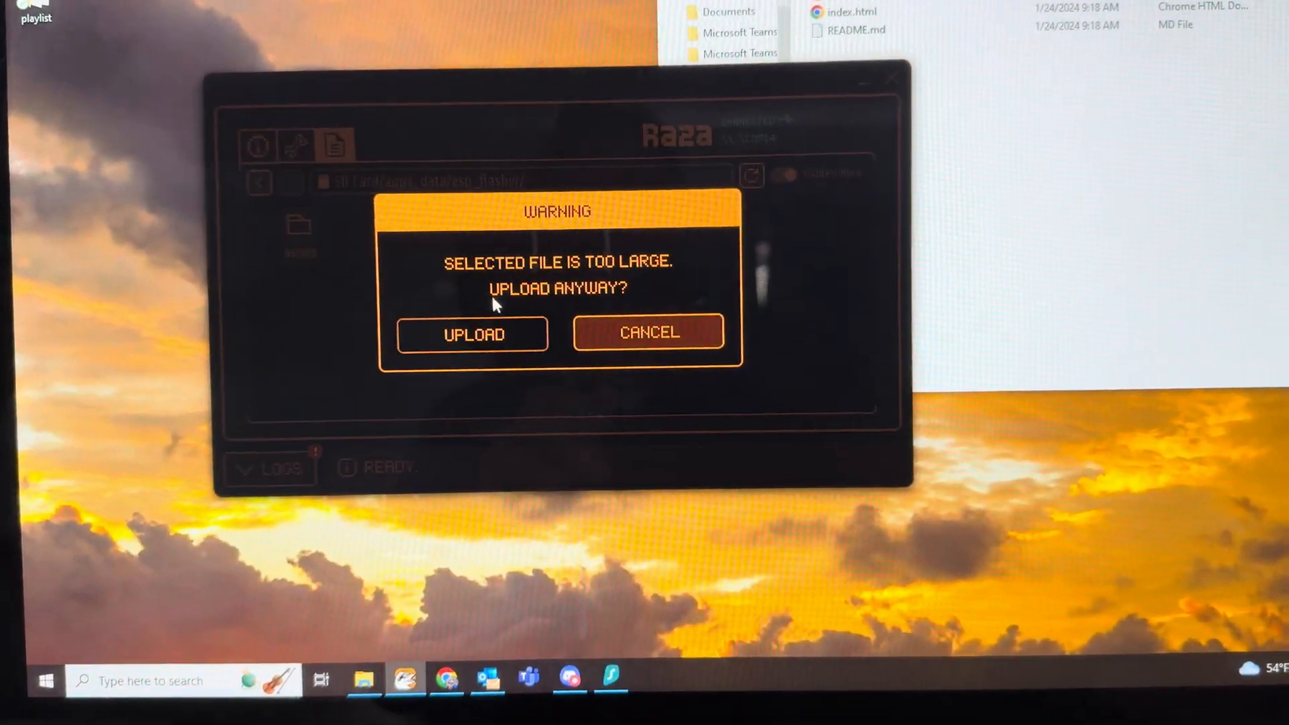
Confirm uploading the gameover folder into esp_flasher despite the size warning
click(471, 334)
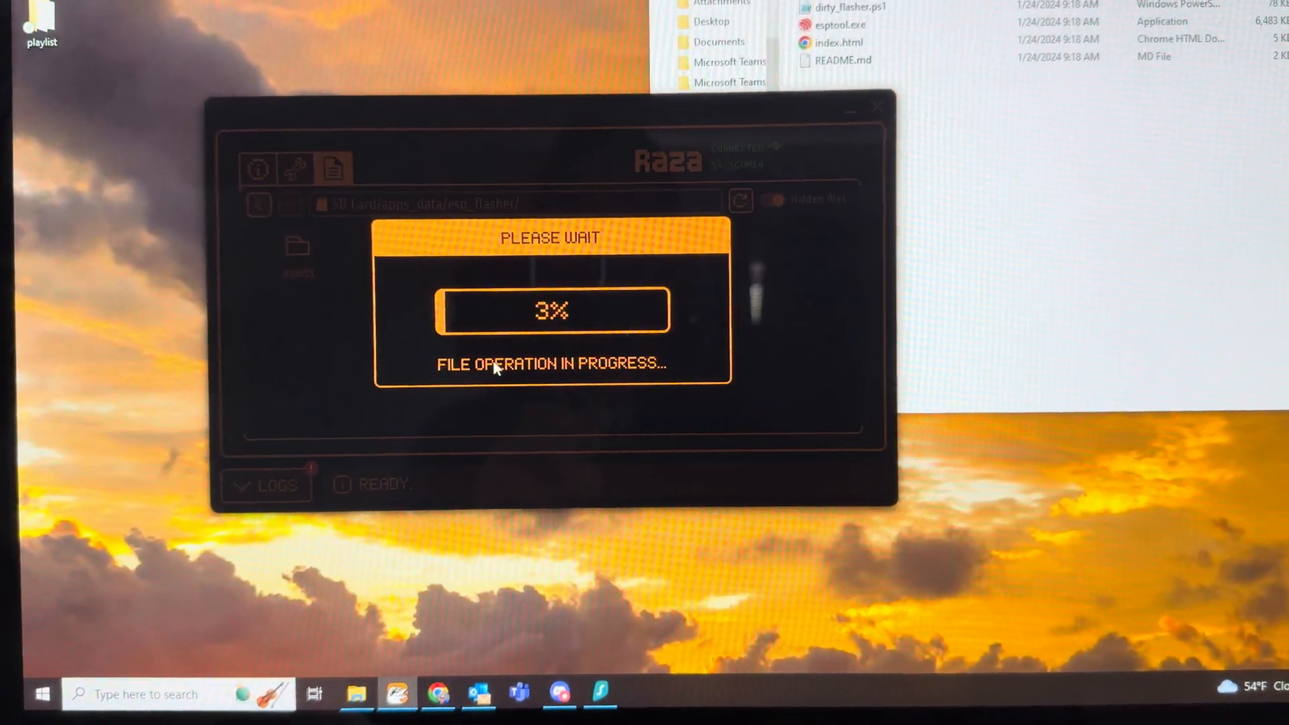